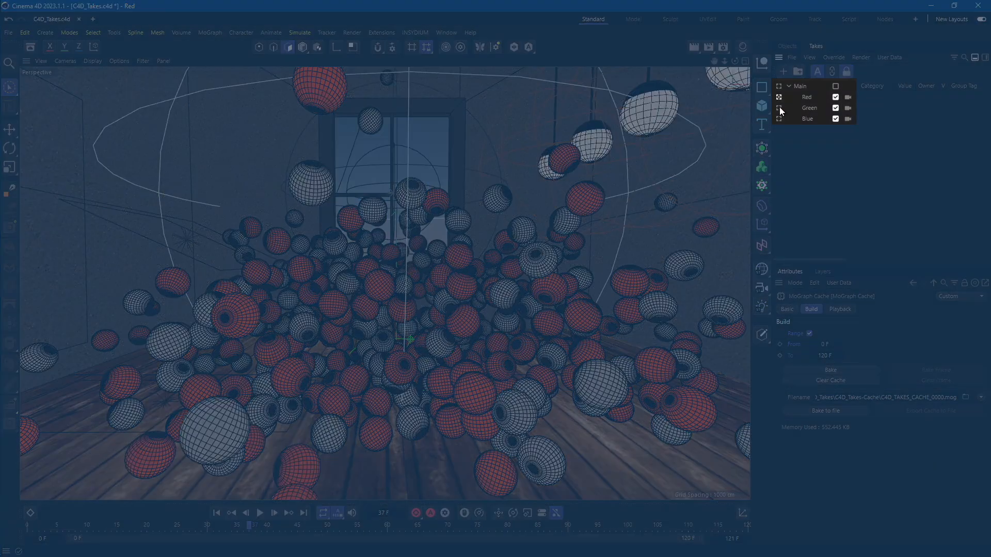
Preview the Green and Blue takes, then reactivate the Red take.
left_click(810, 108)
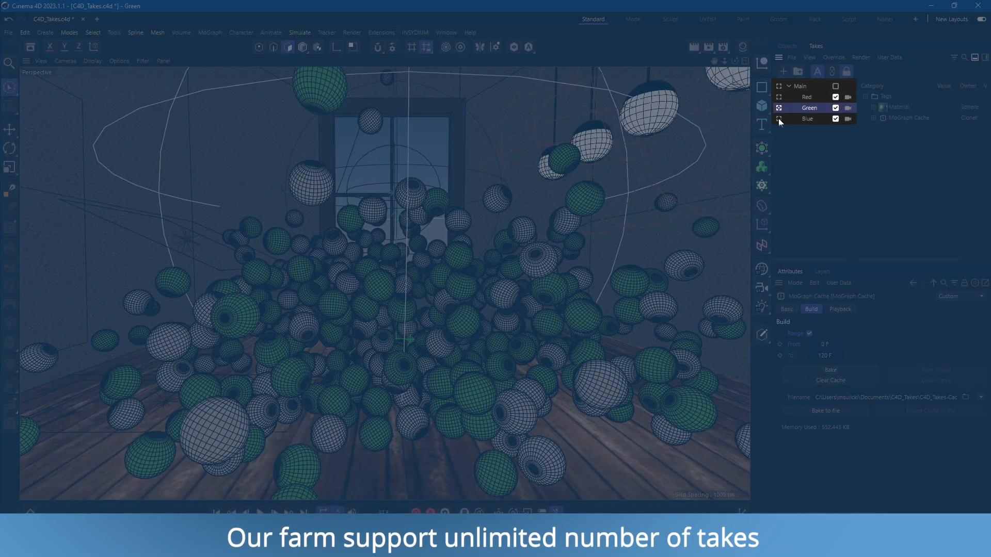
left_click(807, 119)
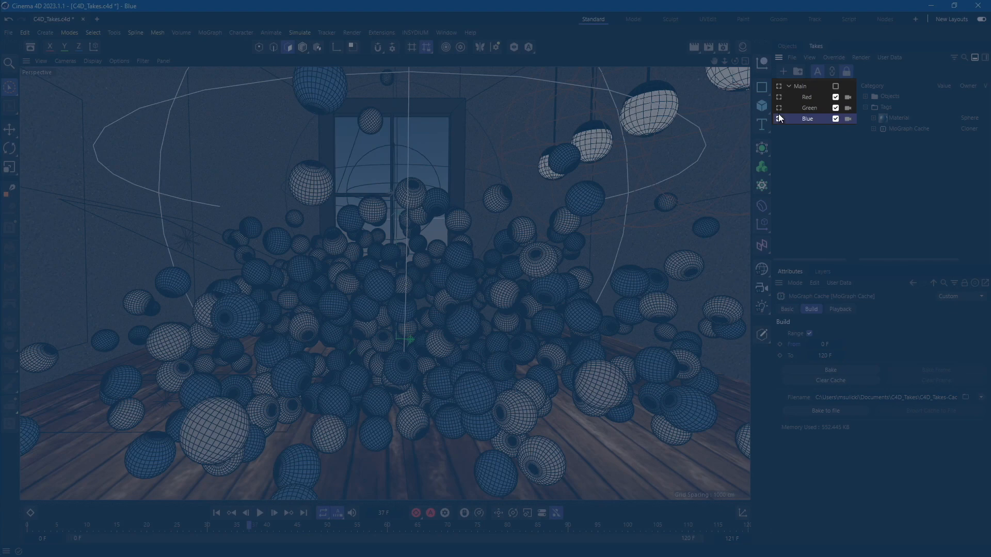
left_click(808, 96)
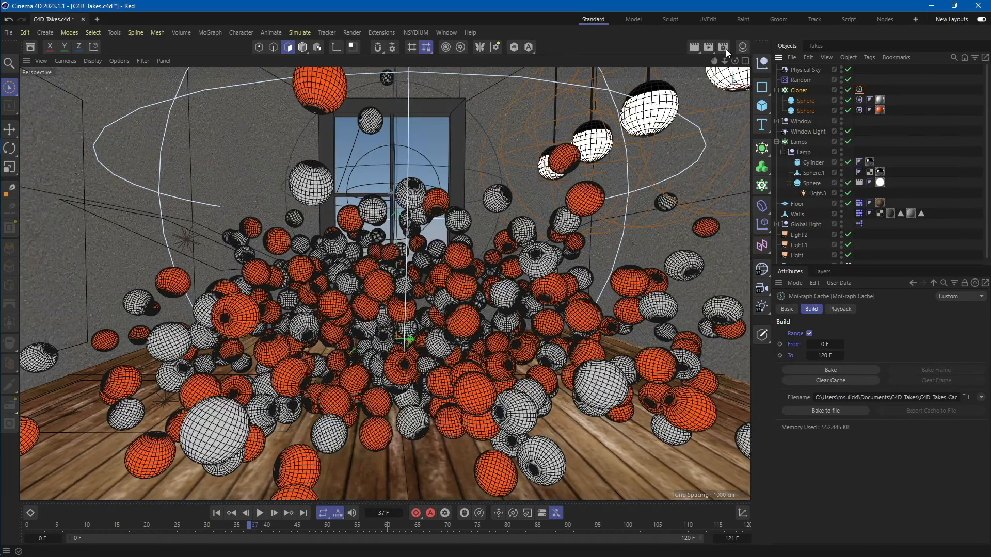
Review the Save, Multi-Pass and Global Illumination cache pages in Render Settings.
left_click(723, 47)
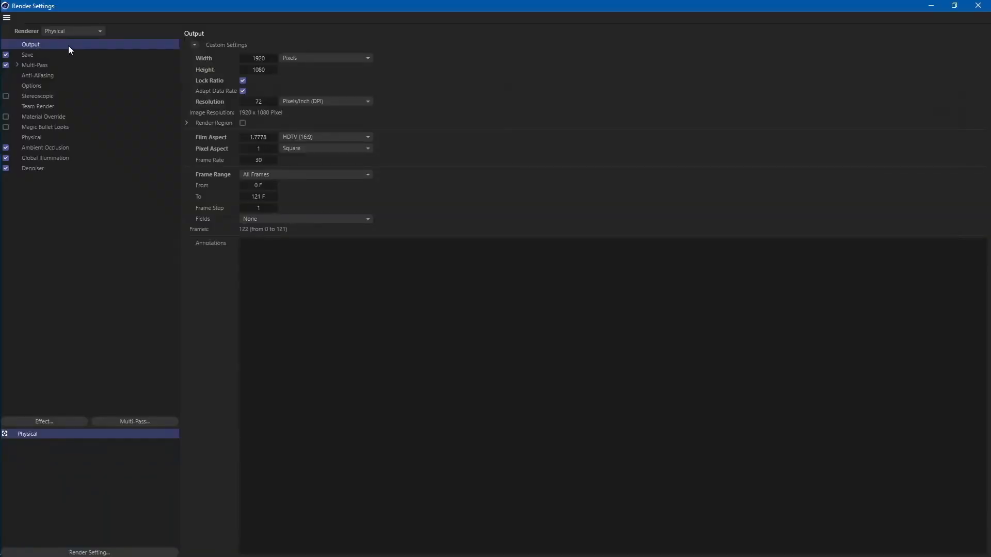
left_click(28, 55)
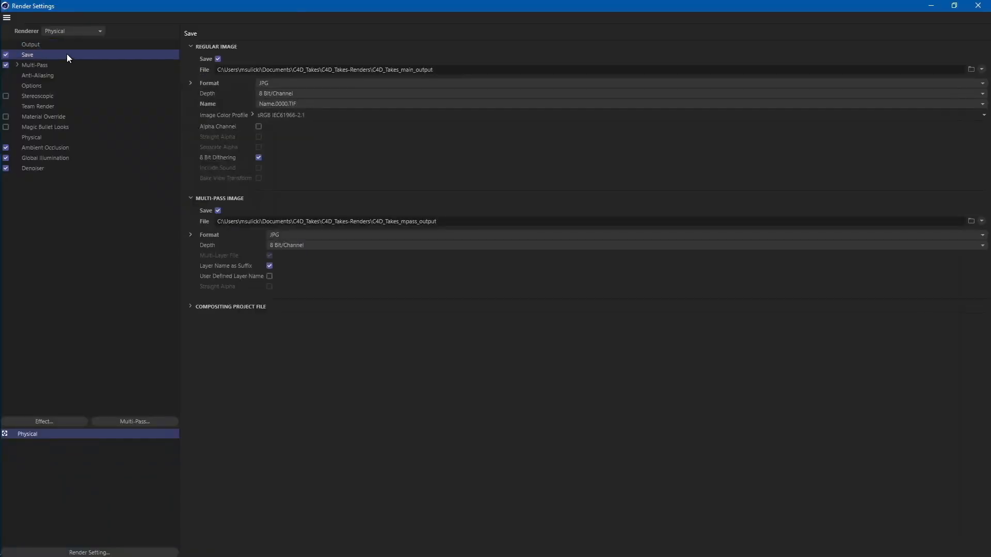
left_click(35, 65)
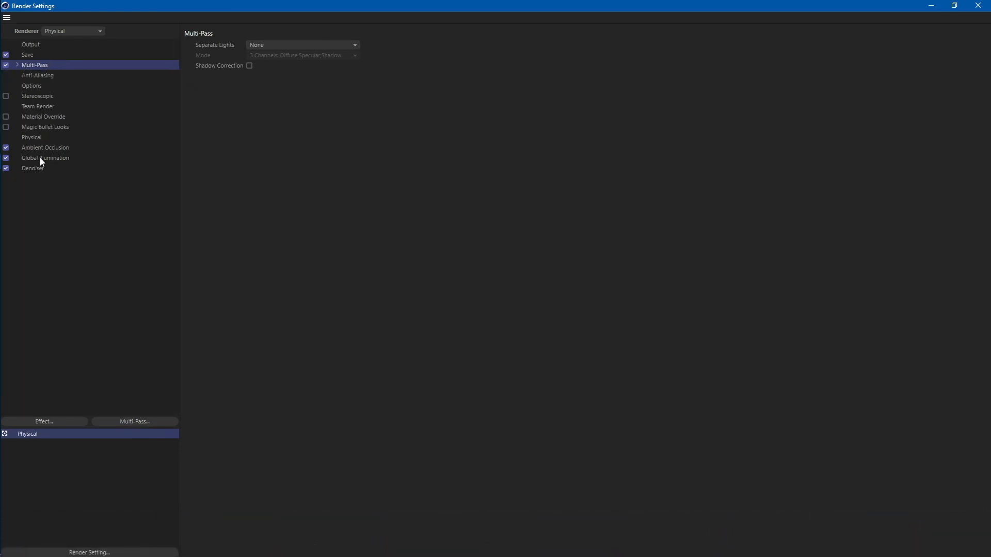
left_click(45, 158)
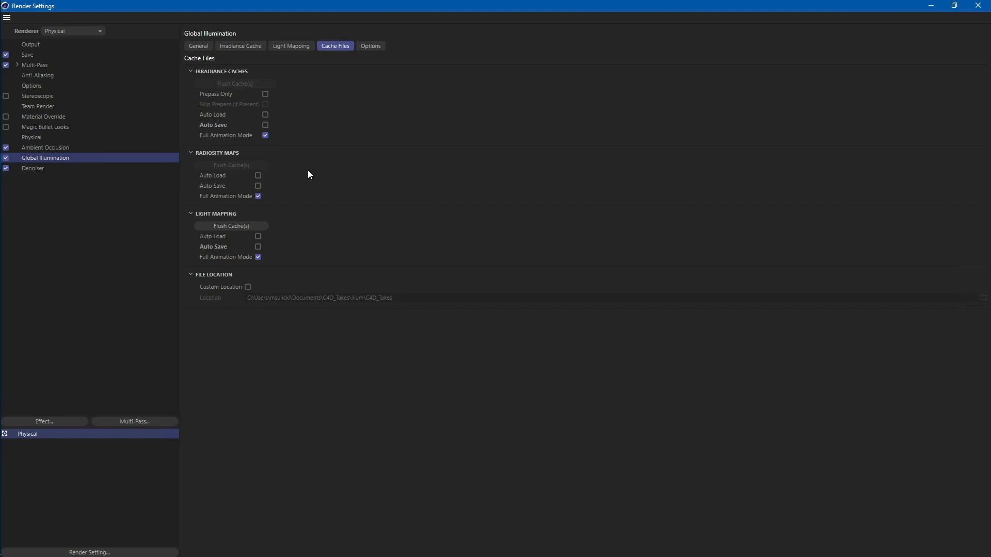
mouse_move(73, 84)
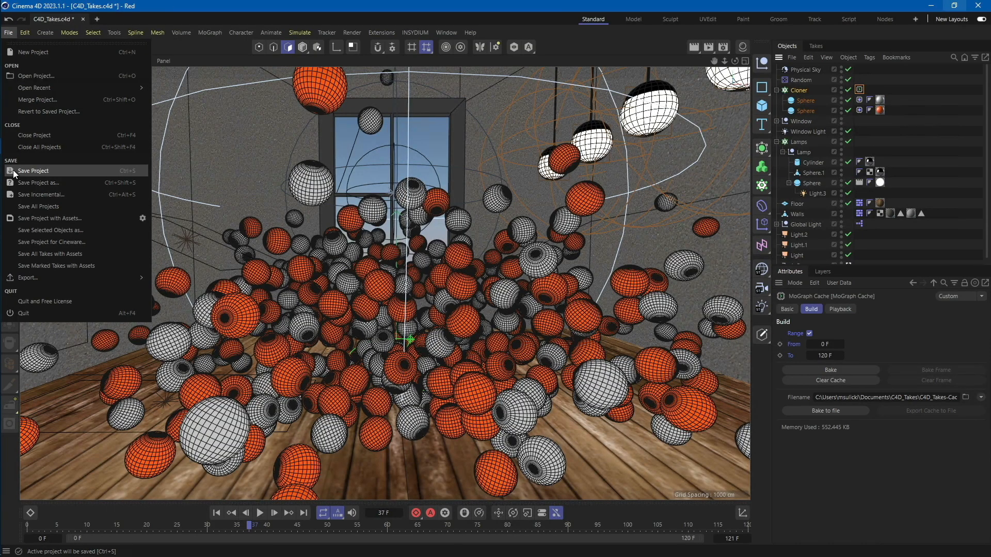
Save the C4D_Takes project.
left_click(382, 32)
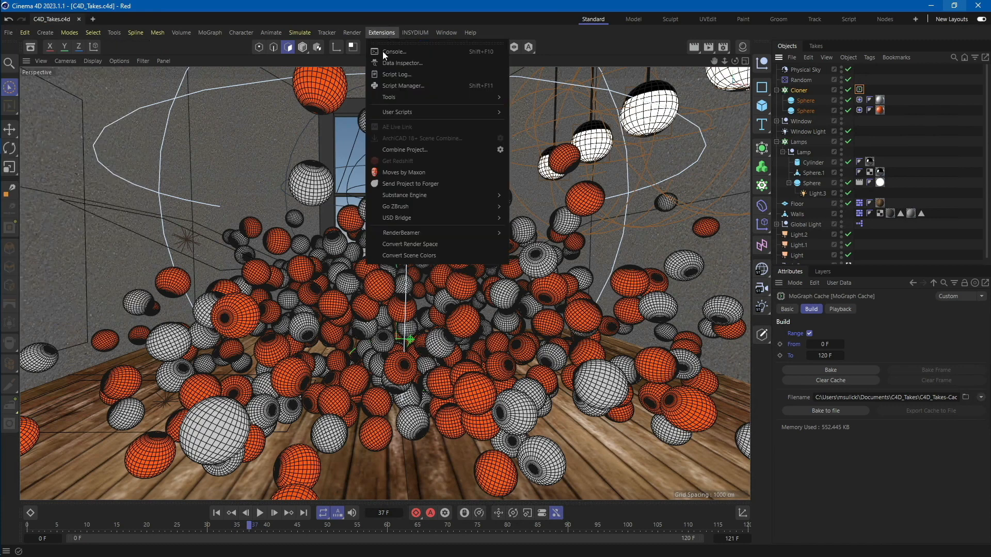
mouse_move(402, 233)
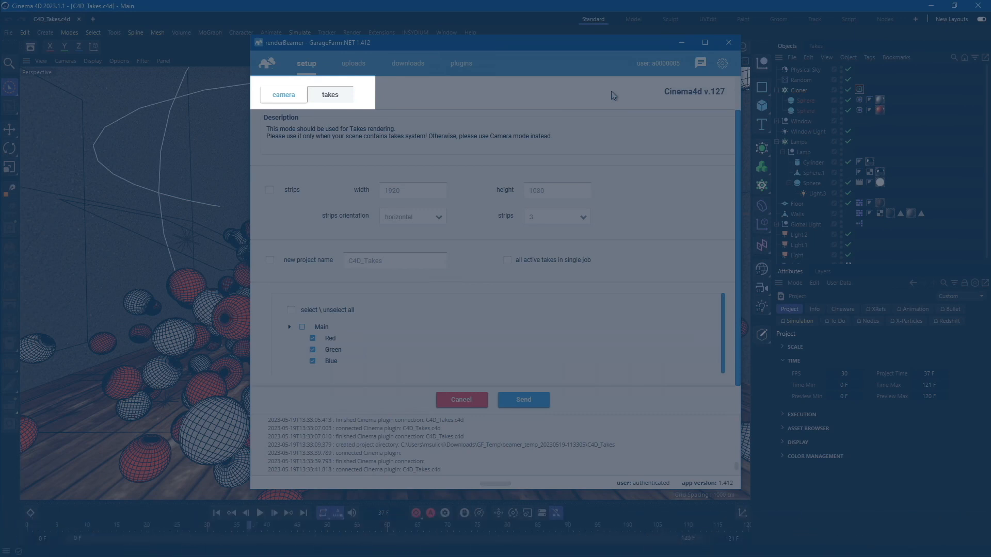
Upload C4D_Takes in takes mode with Red, Green and Blue takes included.
left_click(329, 94)
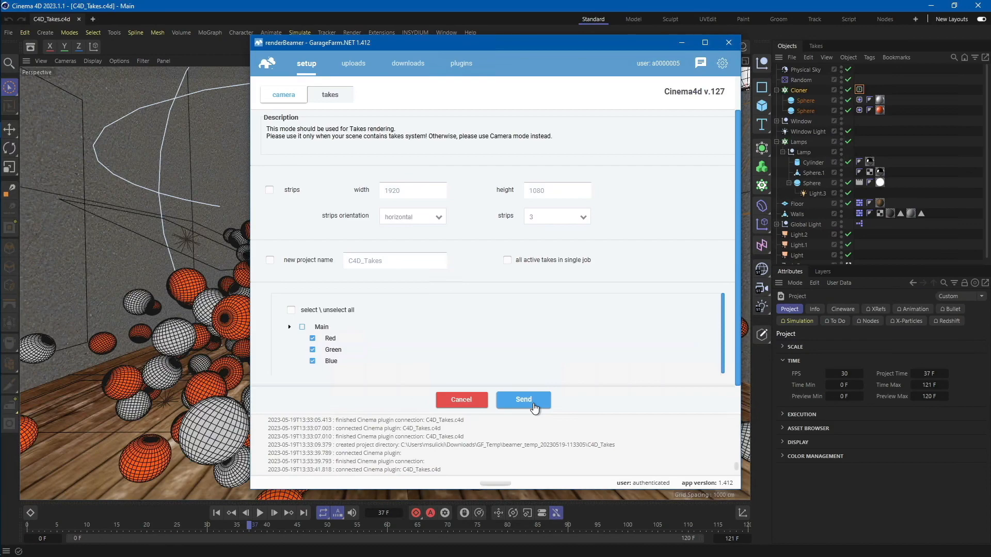
left_click(523, 400)
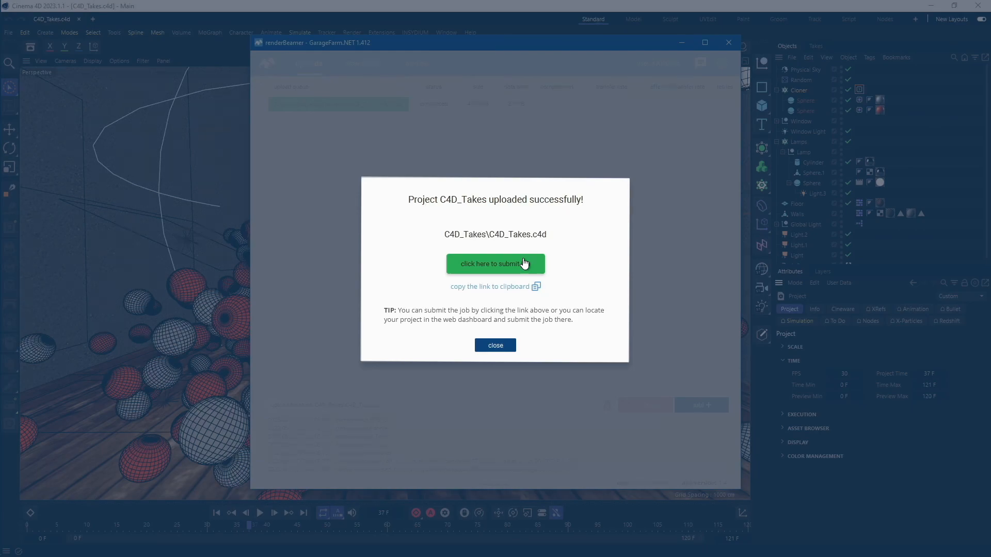
Follow the upload success link to the GarageFarm submission form.
left_click(495, 263)
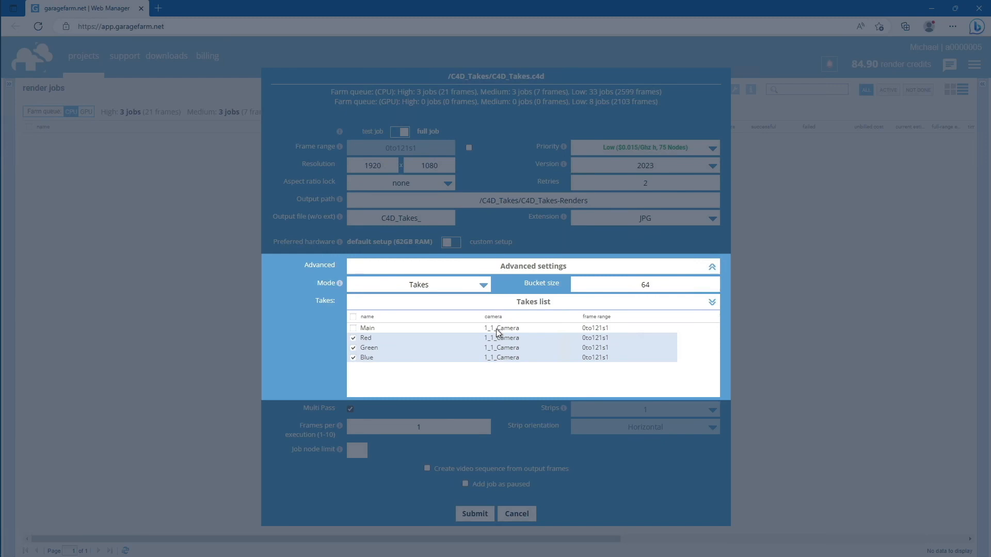
Try Cameras mode, switch back to Takes mode, and submit the C4D_Takes job.
left_click(502, 338)
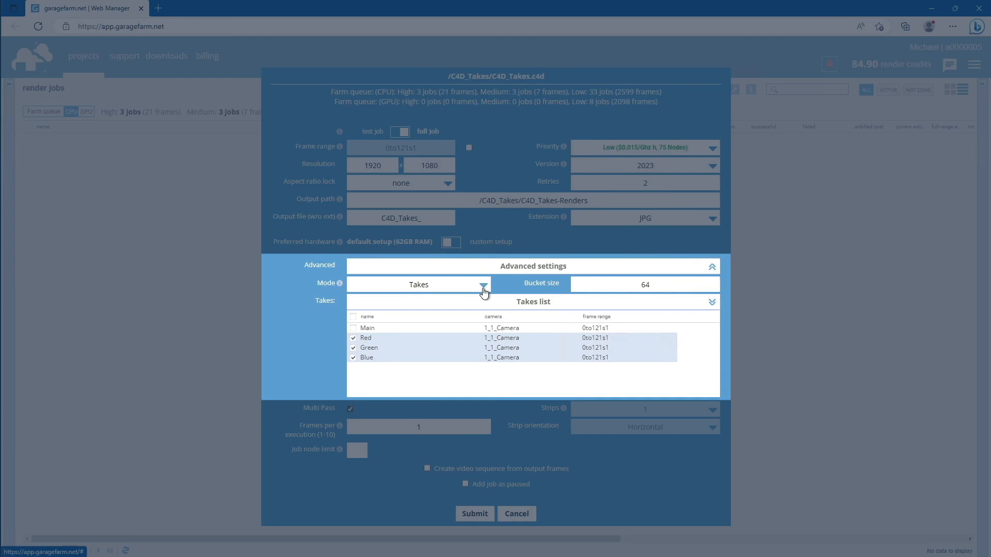
left_click(483, 284)
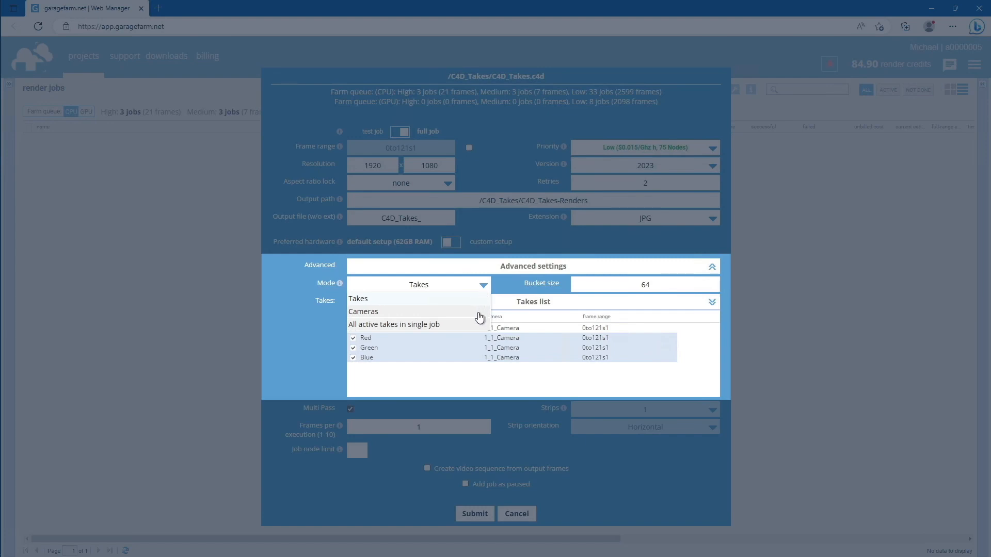
left_click(363, 311)
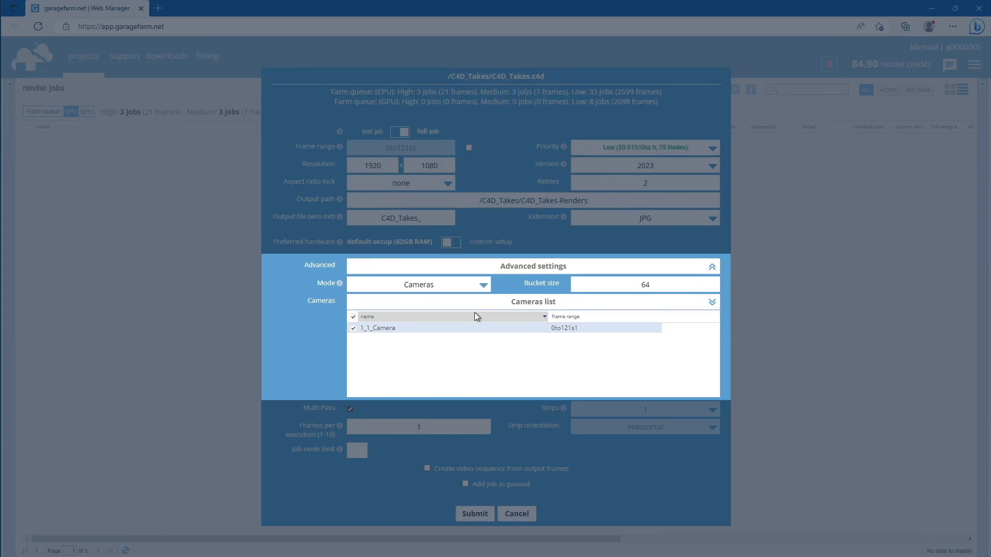
left_click(418, 285)
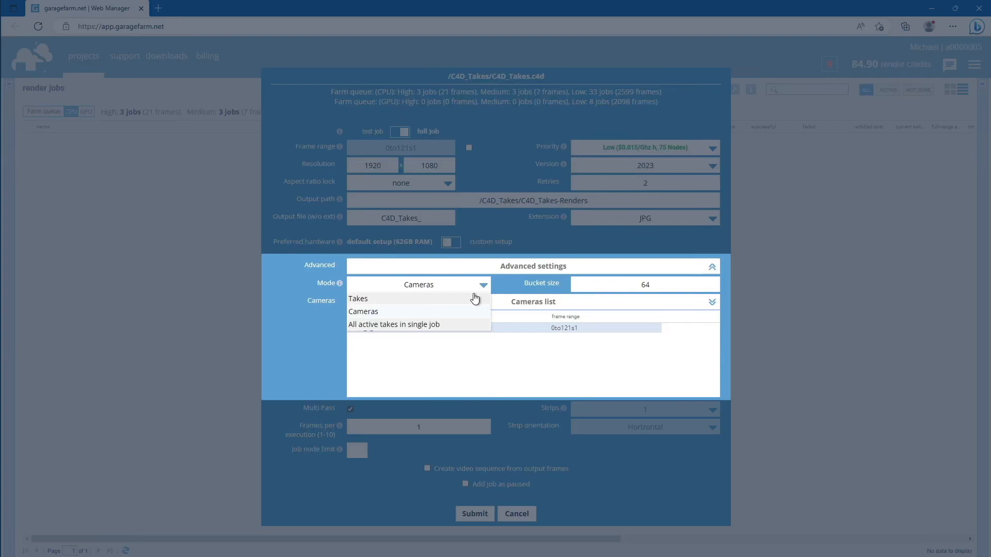
left_click(358, 298)
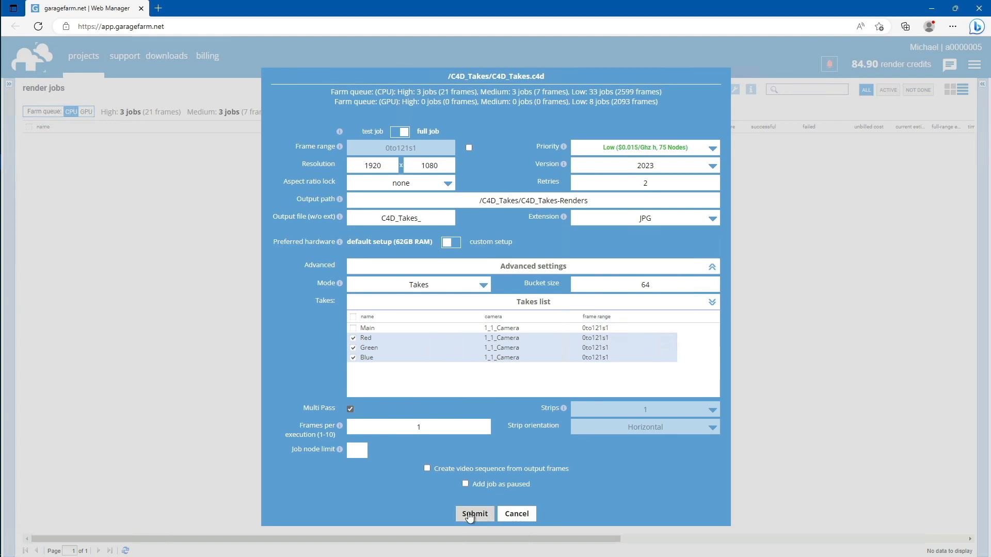
left_click(474, 514)
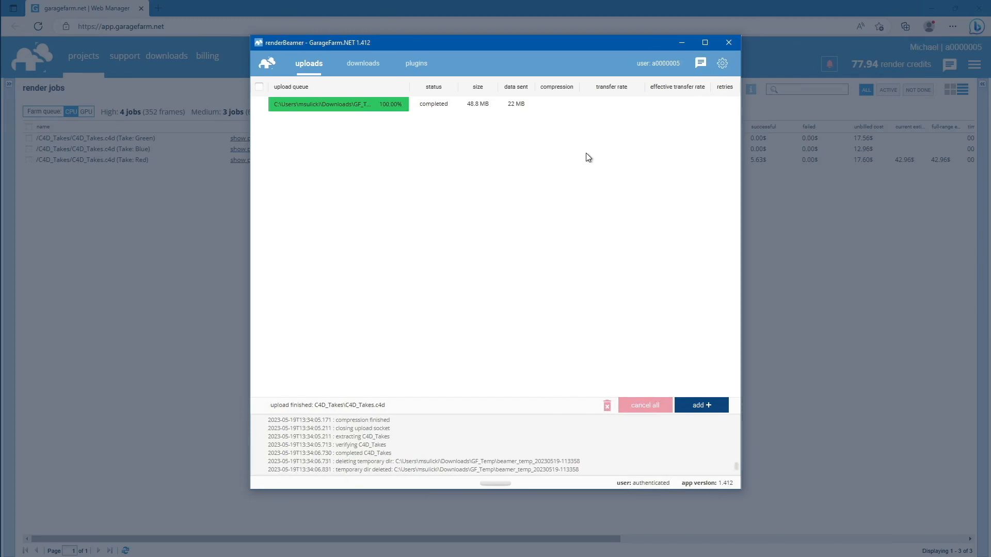
mouse_move(336, 63)
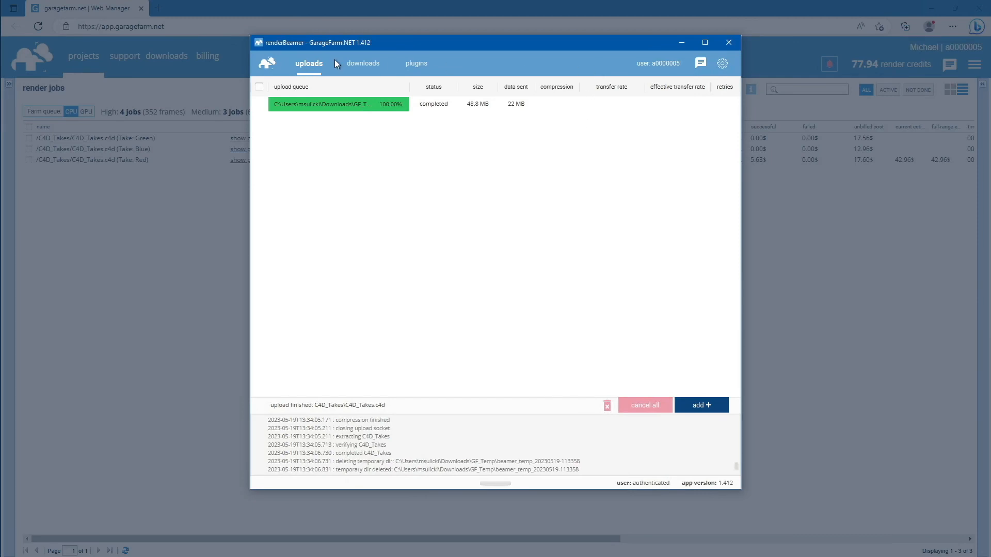
Refresh and download all finished take renders, then open the Red renders folder.
left_click(362, 63)
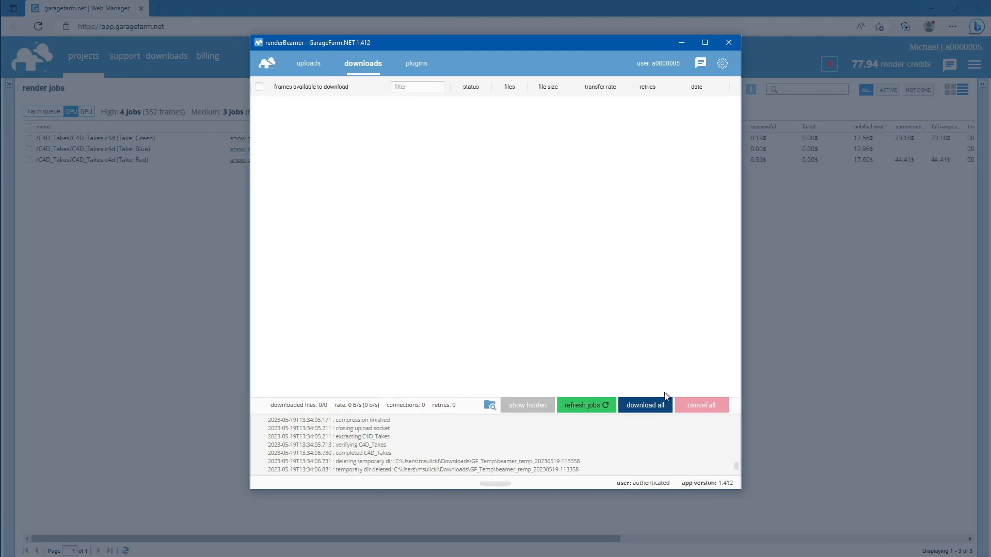
left_click(585, 405)
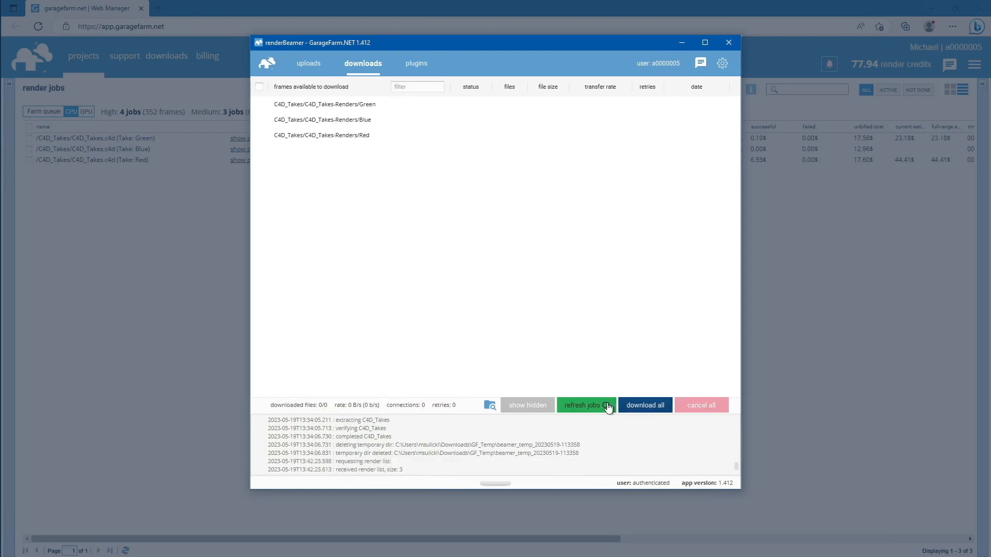
left_click(644, 406)
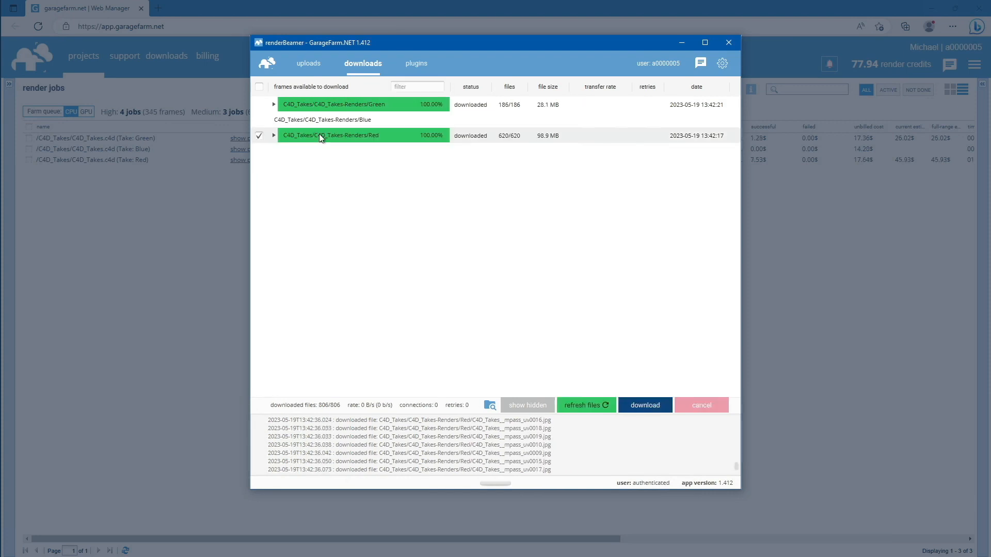
right_click(328, 135)
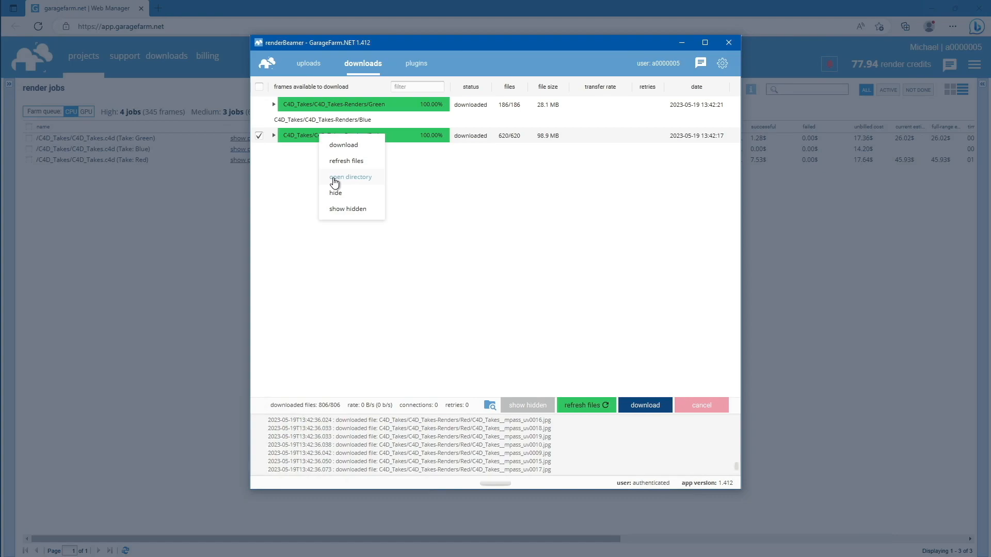
left_click(350, 177)
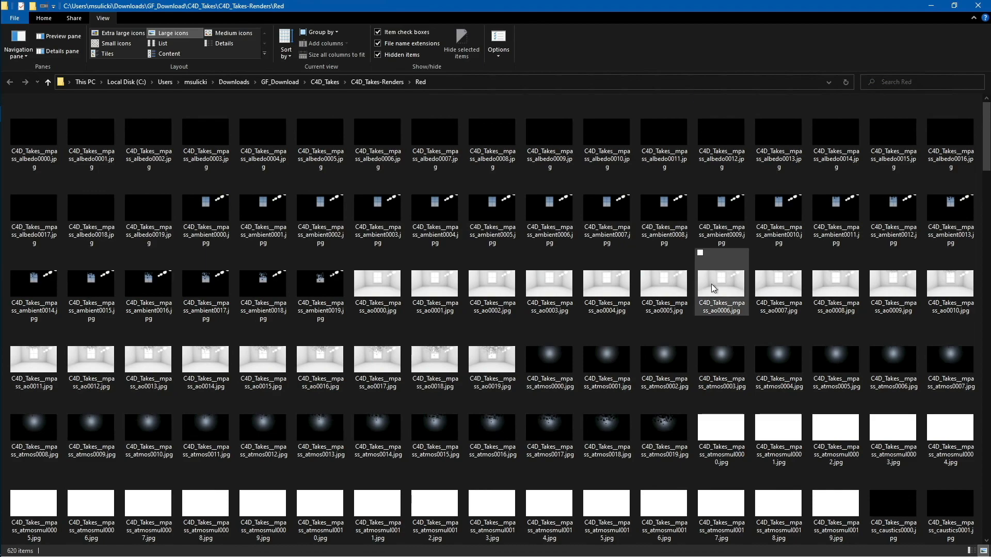
Go up to C4D_Takes-Renders and select the Green folder.
double_click(721, 285)
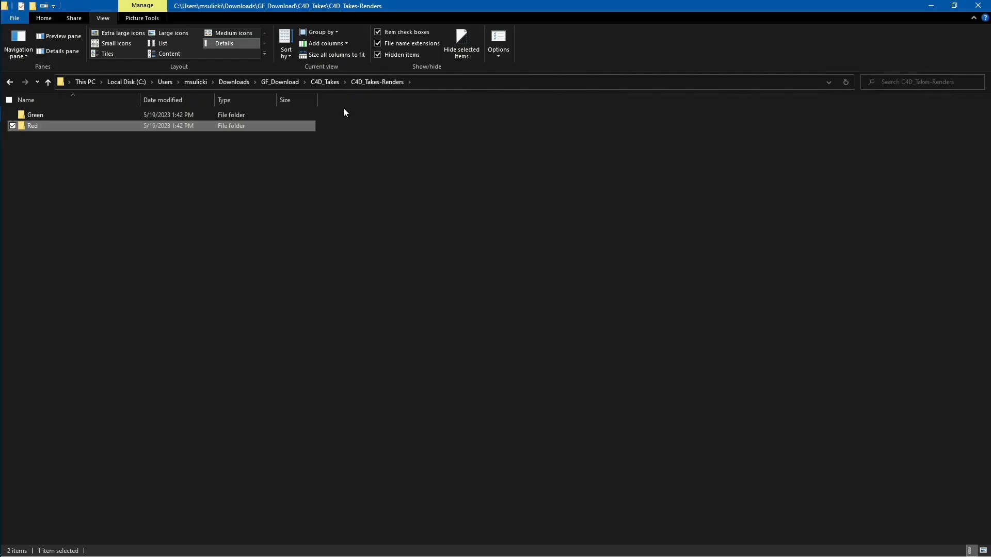
left_click(34, 115)
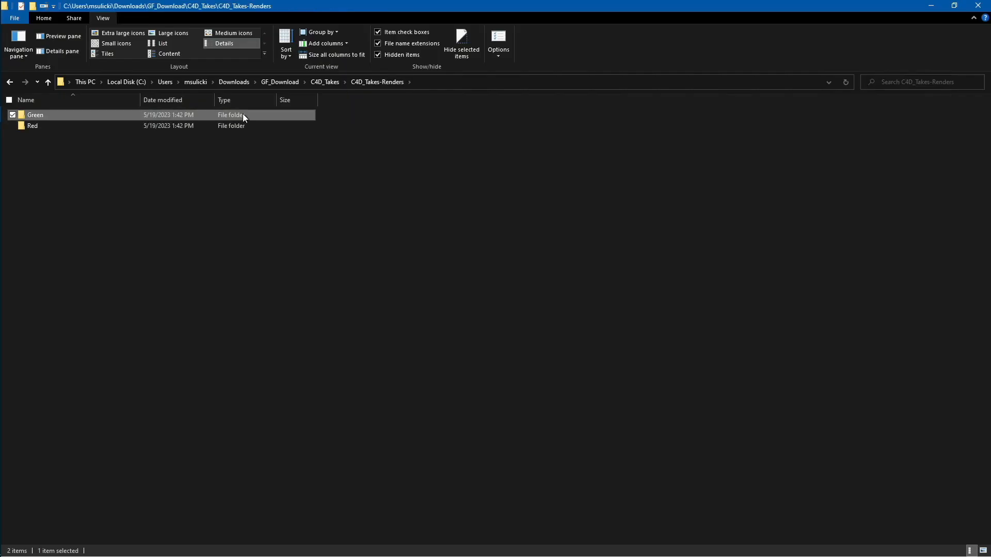